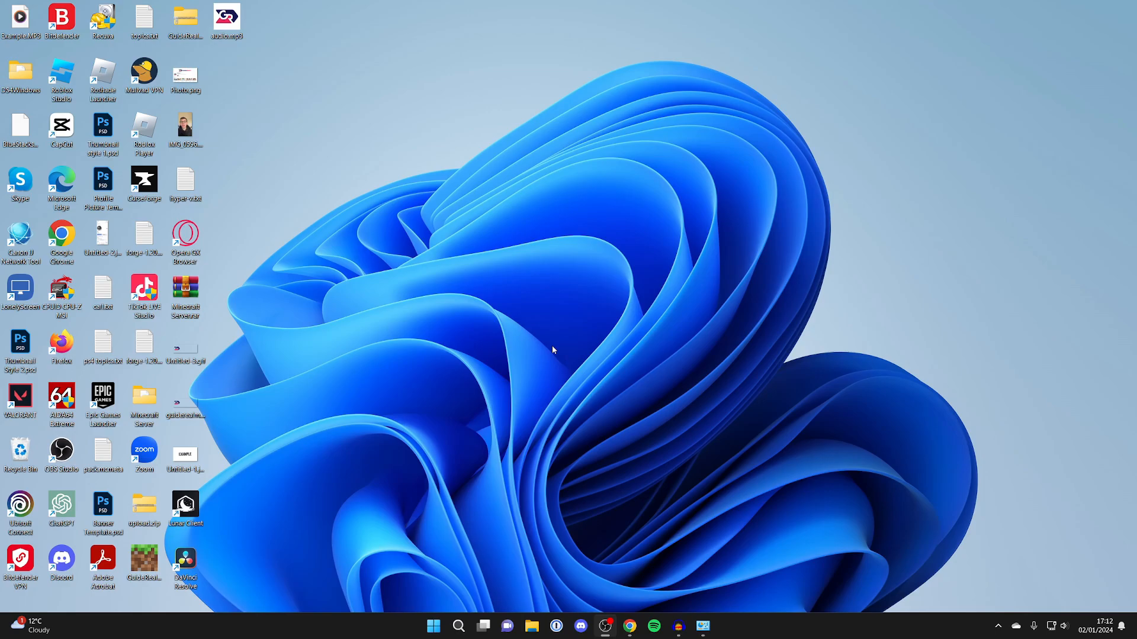
mouse_move(620, 527)
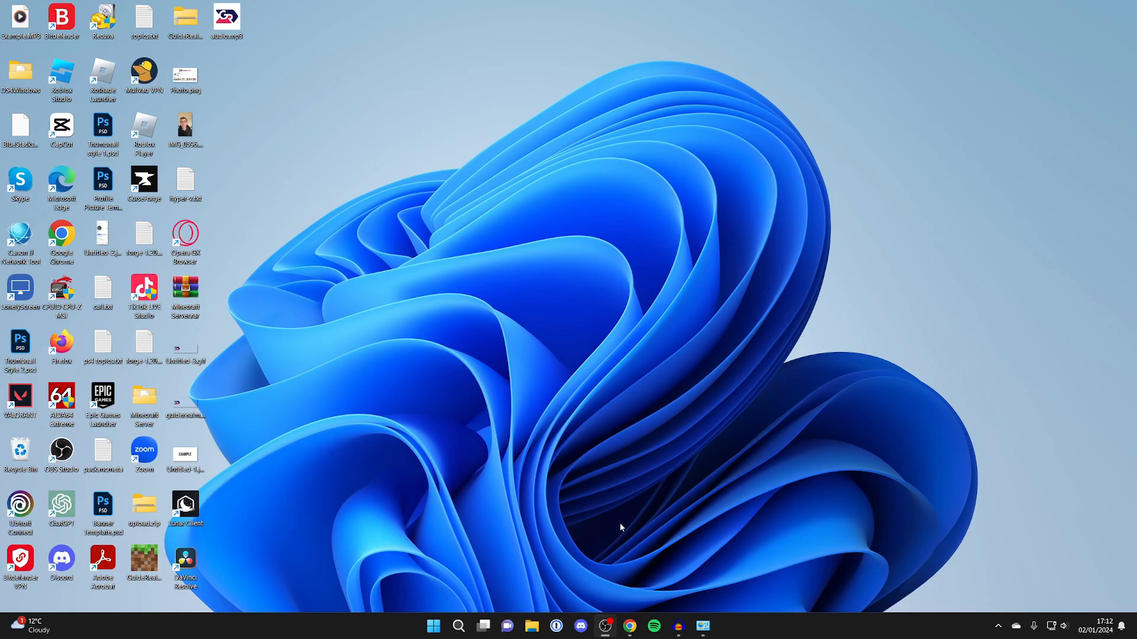
mouse_move(646, 590)
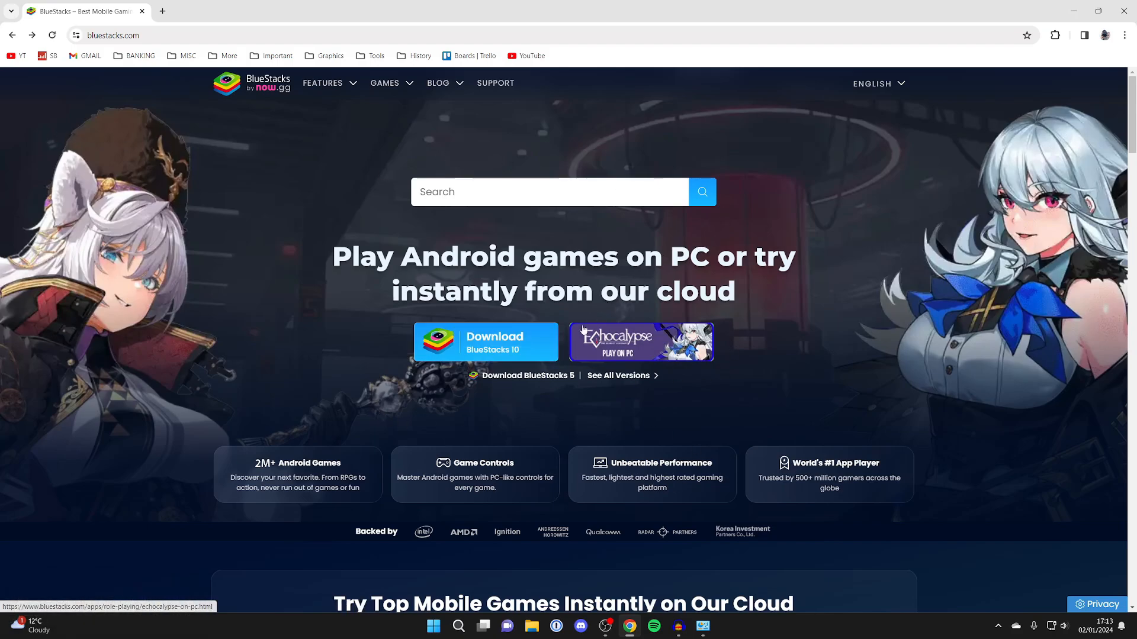
mouse_move(511, 379)
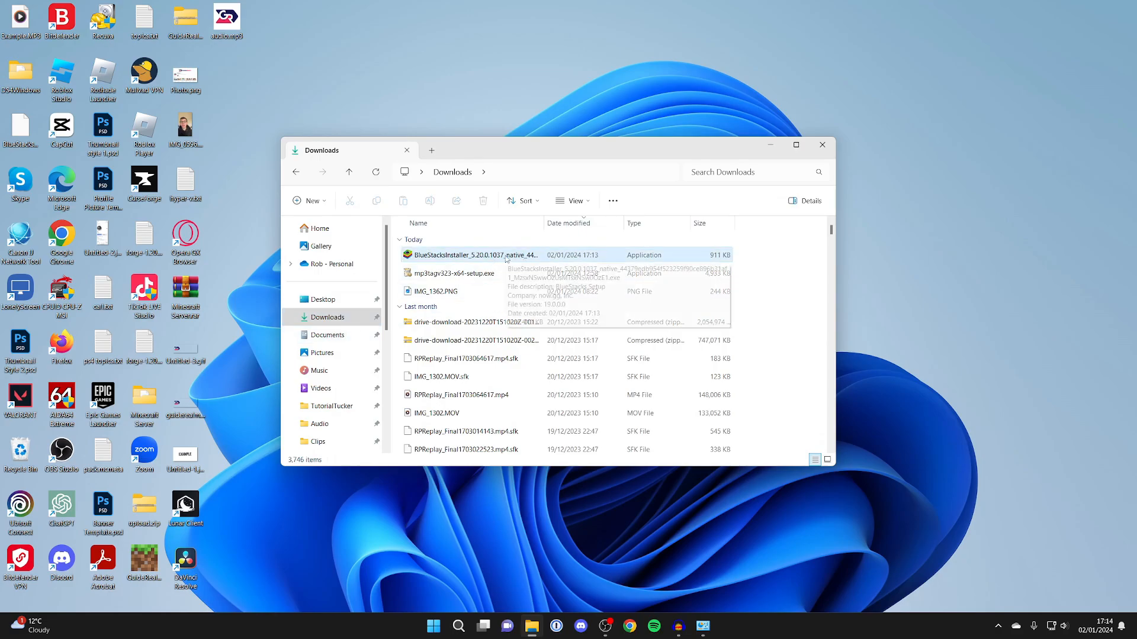
- Run BlueStacksInstaller from the Downloads folder
left_click(475, 254)
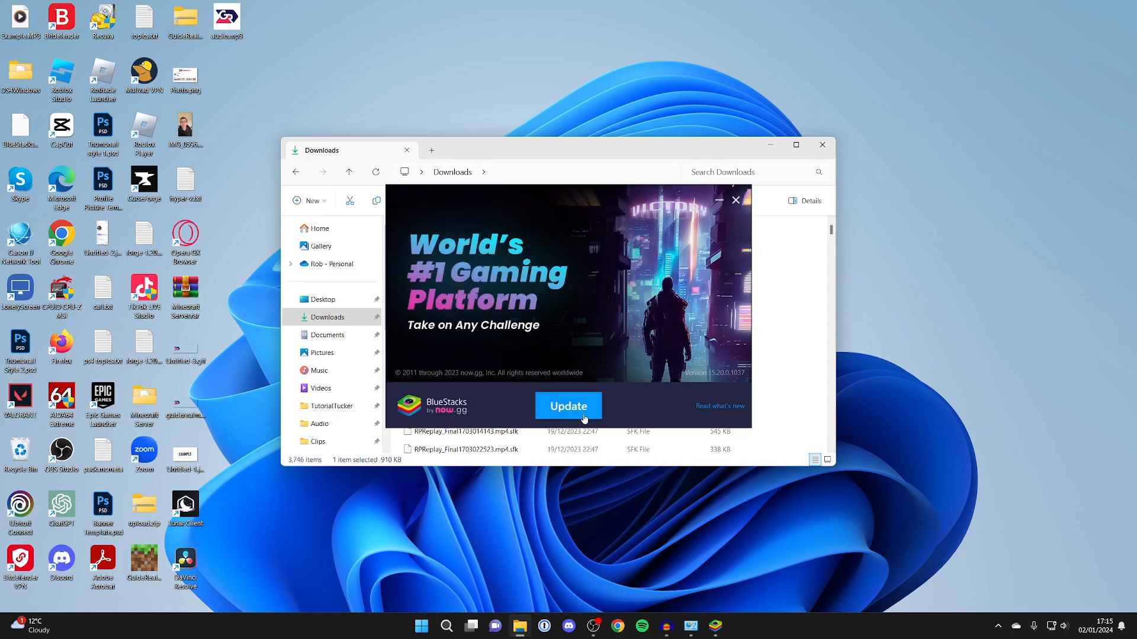
- Start the BlueStacks update and agree to the Terms of Use to install
left_click(568, 405)
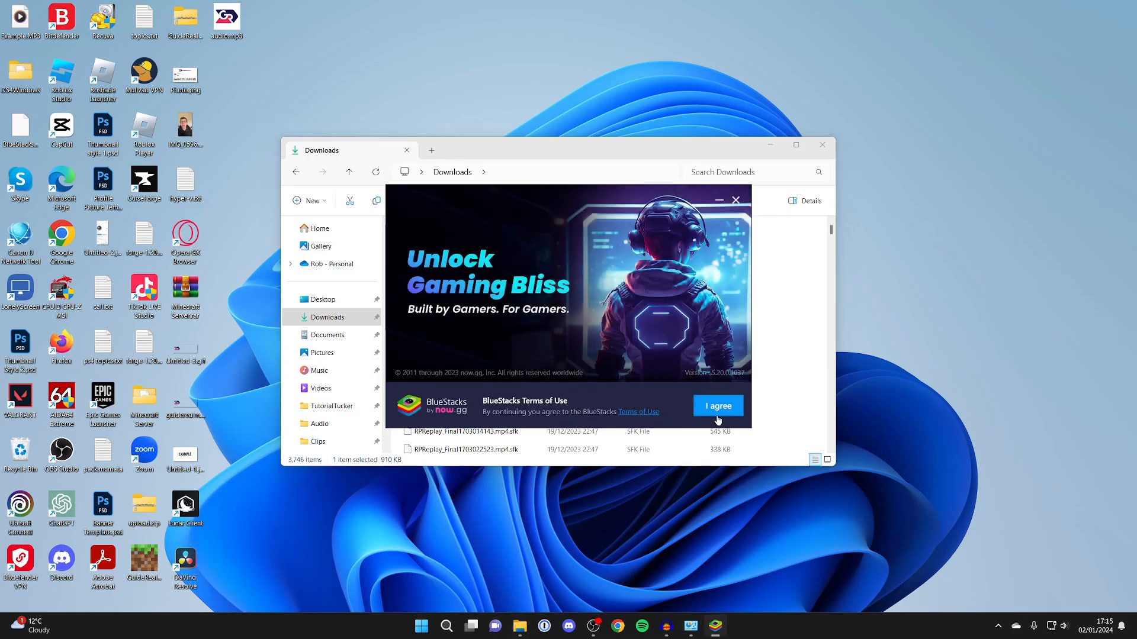
left_click(717, 405)
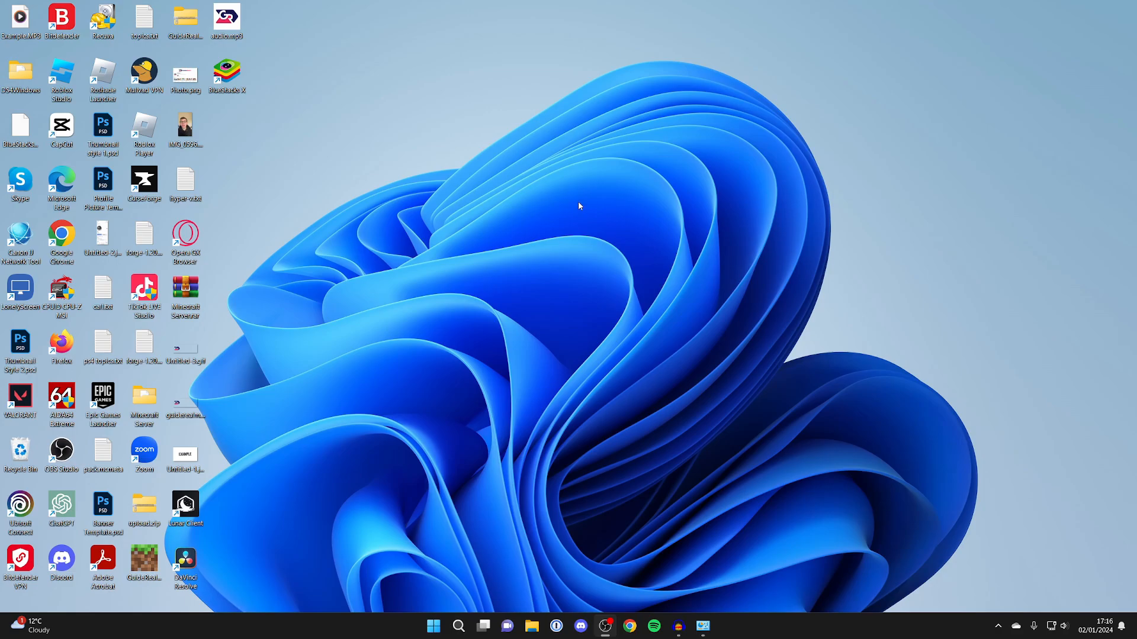
- Search 'blu' in Windows Search and open BlueStacks 5 from its context menu
left_click(458, 626)
type("blu")
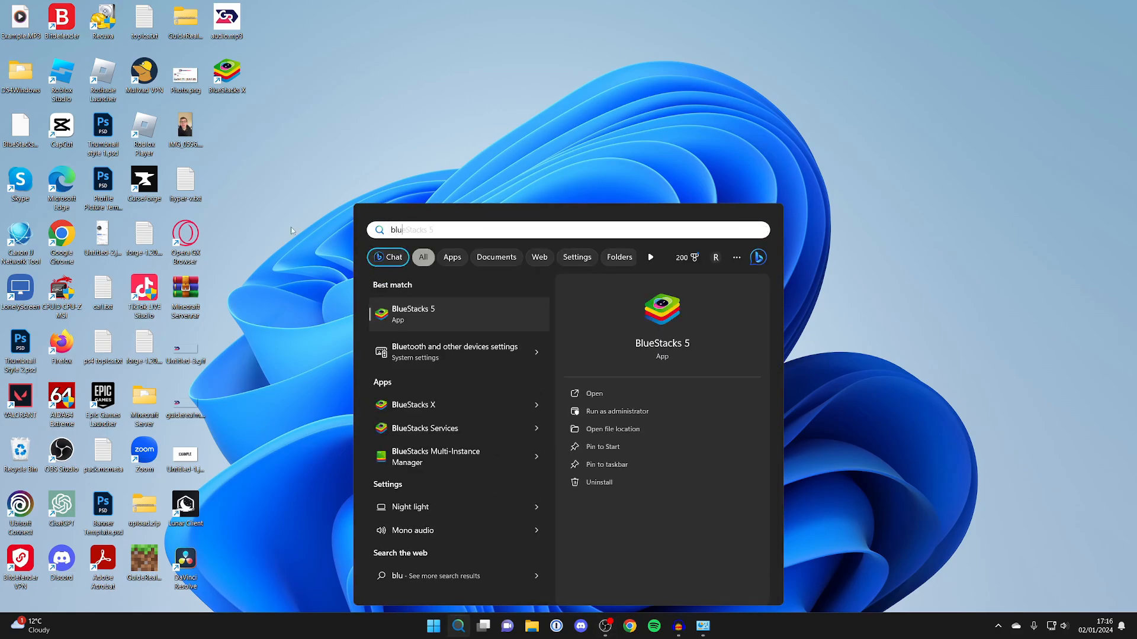
right_click(413, 314)
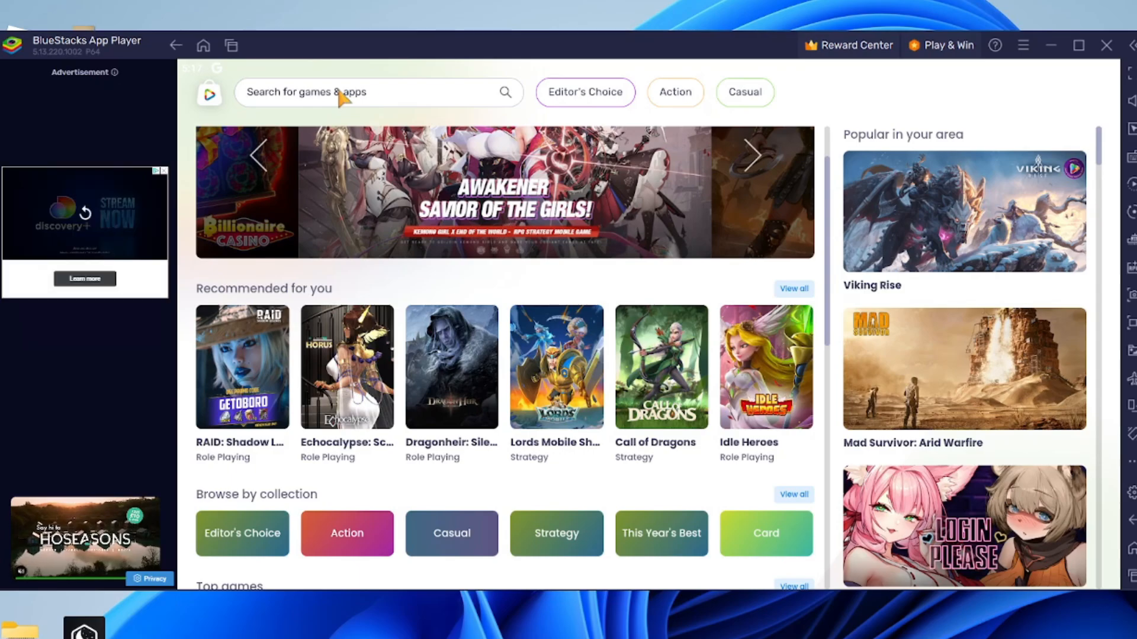
- Search BlueStacks for 'capcut' to reach the CapCut - Video Editor store page
type("capcut")
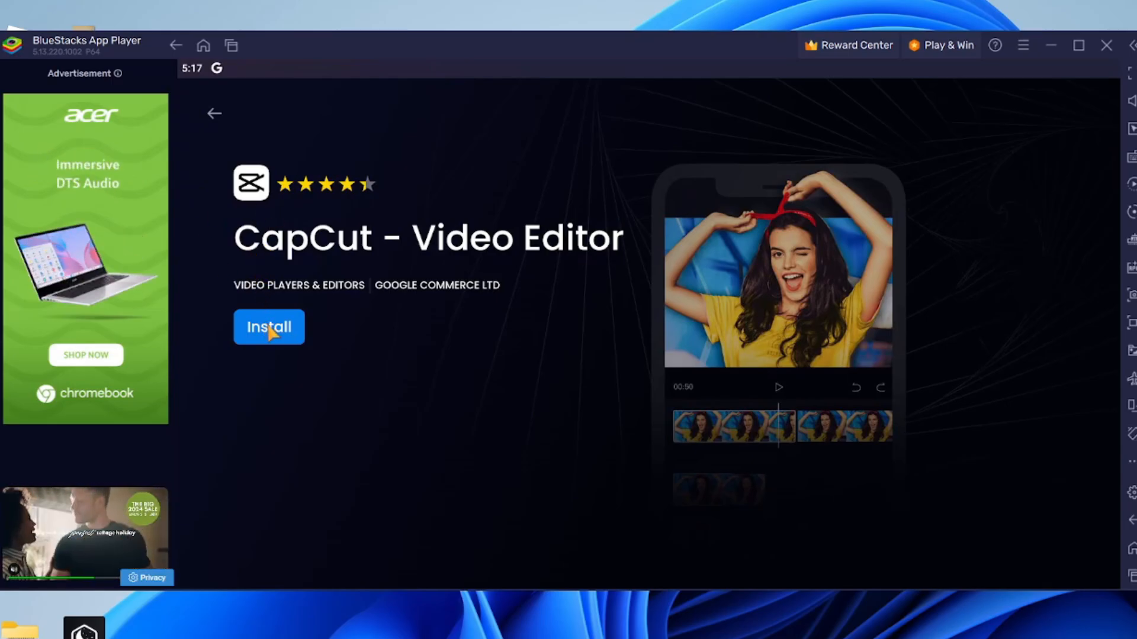
- Install CapCut - Video Editor, then go back to the BlueStacks home screen
left_click(268, 326)
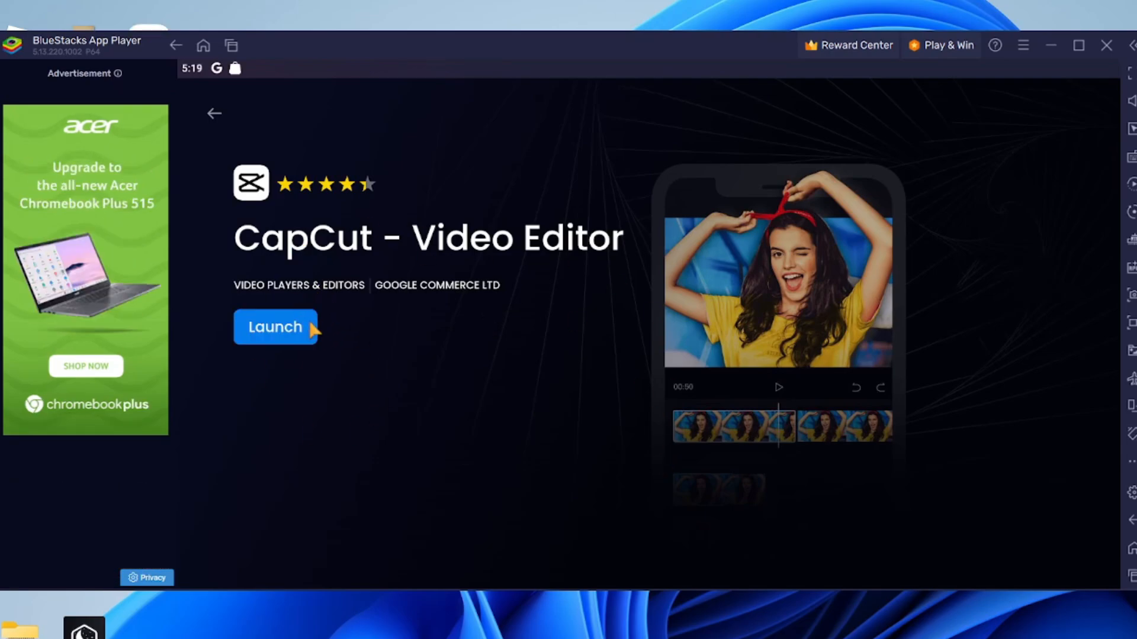
mouse_move(203, 46)
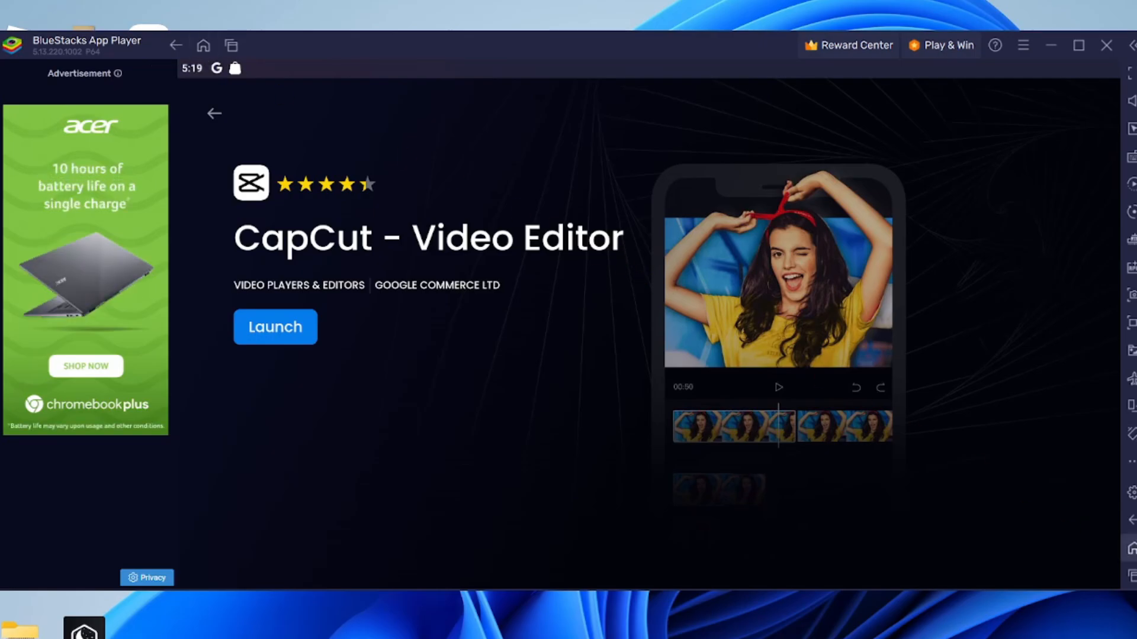
left_click(214, 114)
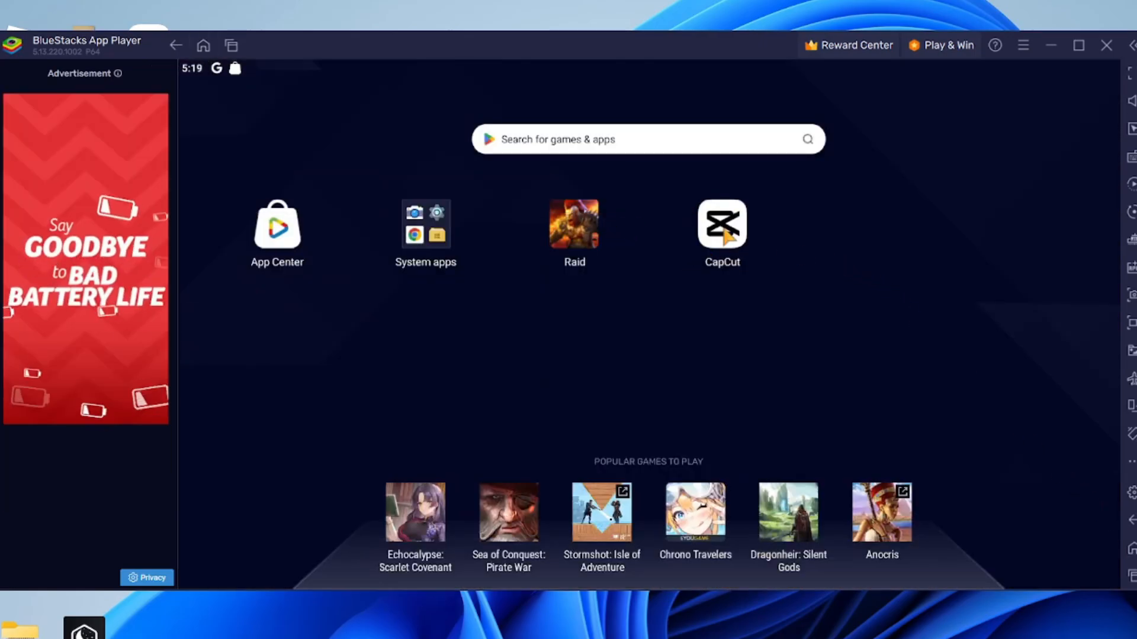